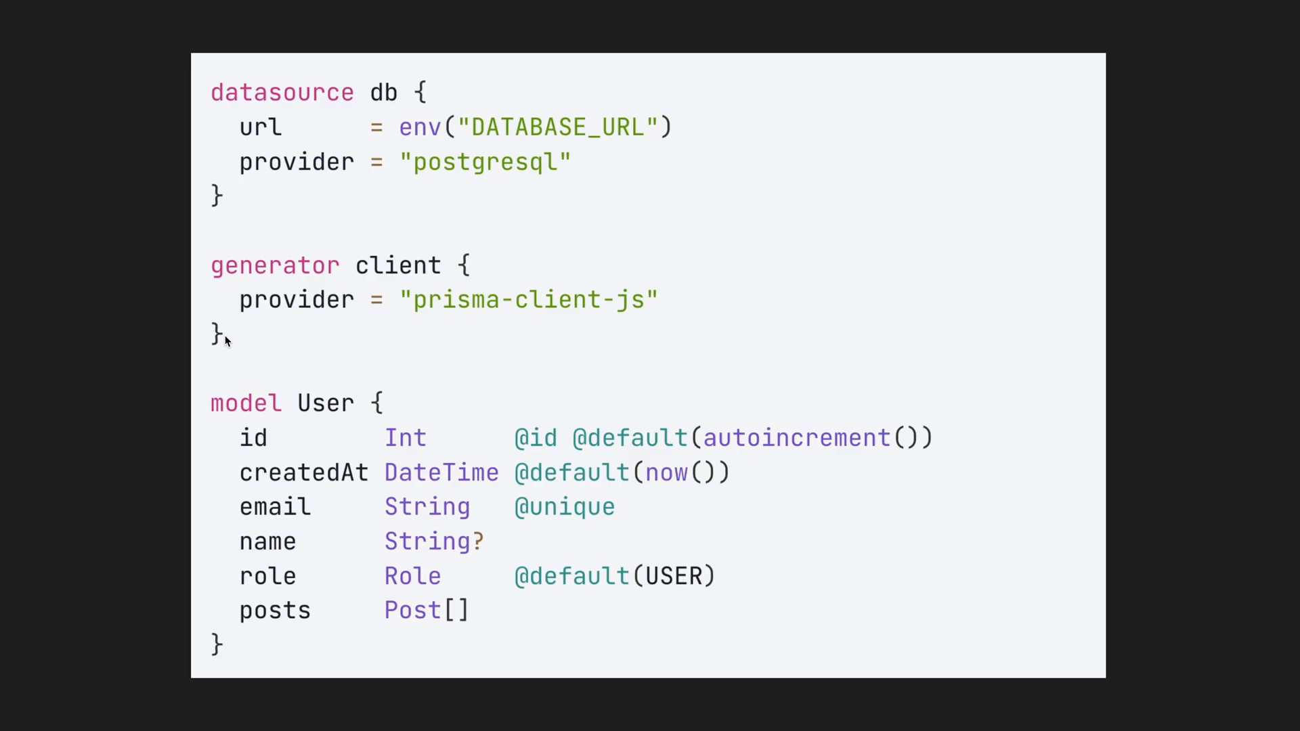
mouse_move(221, 483)
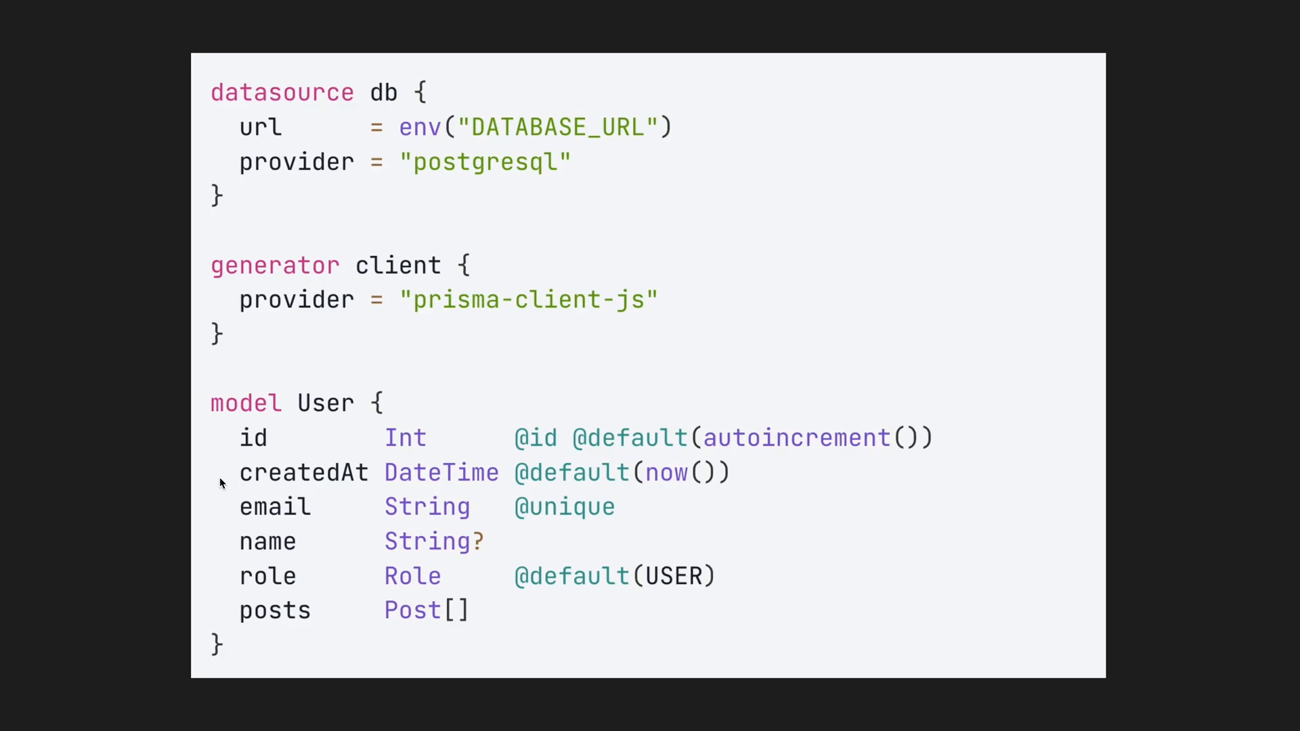
mouse_move(317, 562)
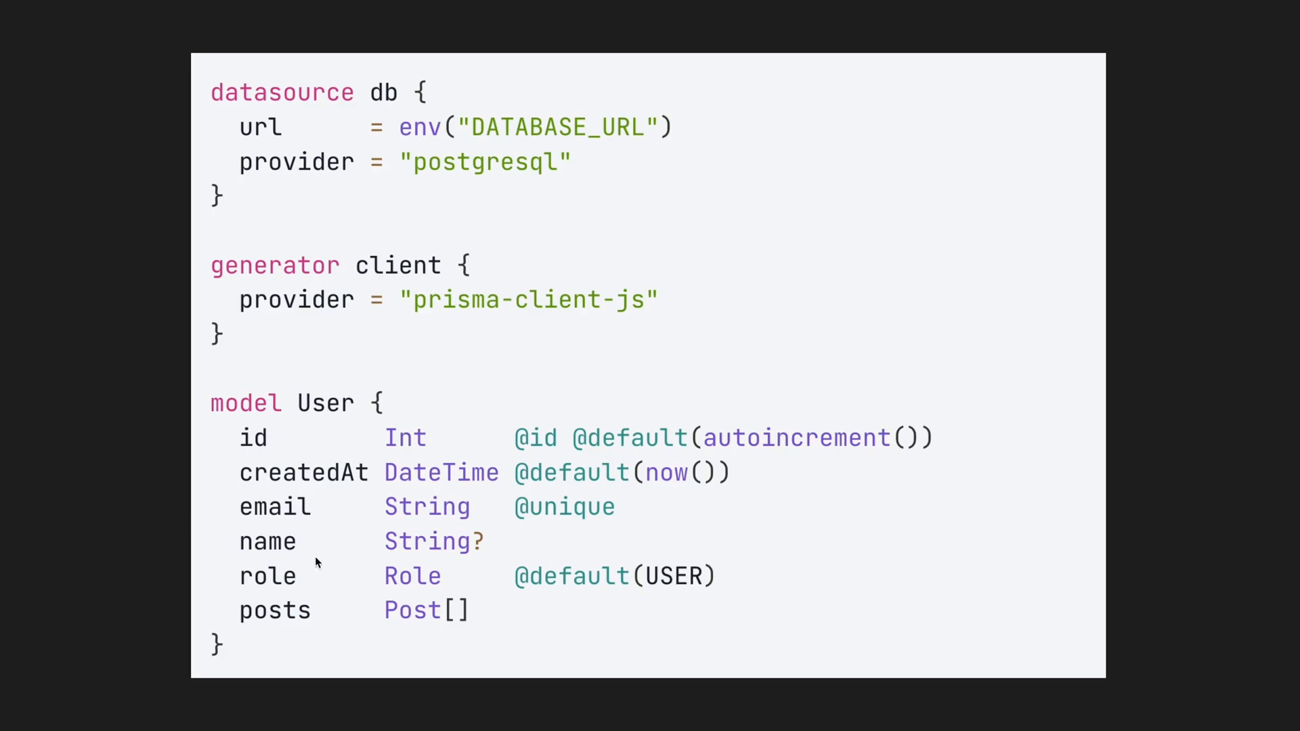
mouse_move(282, 437)
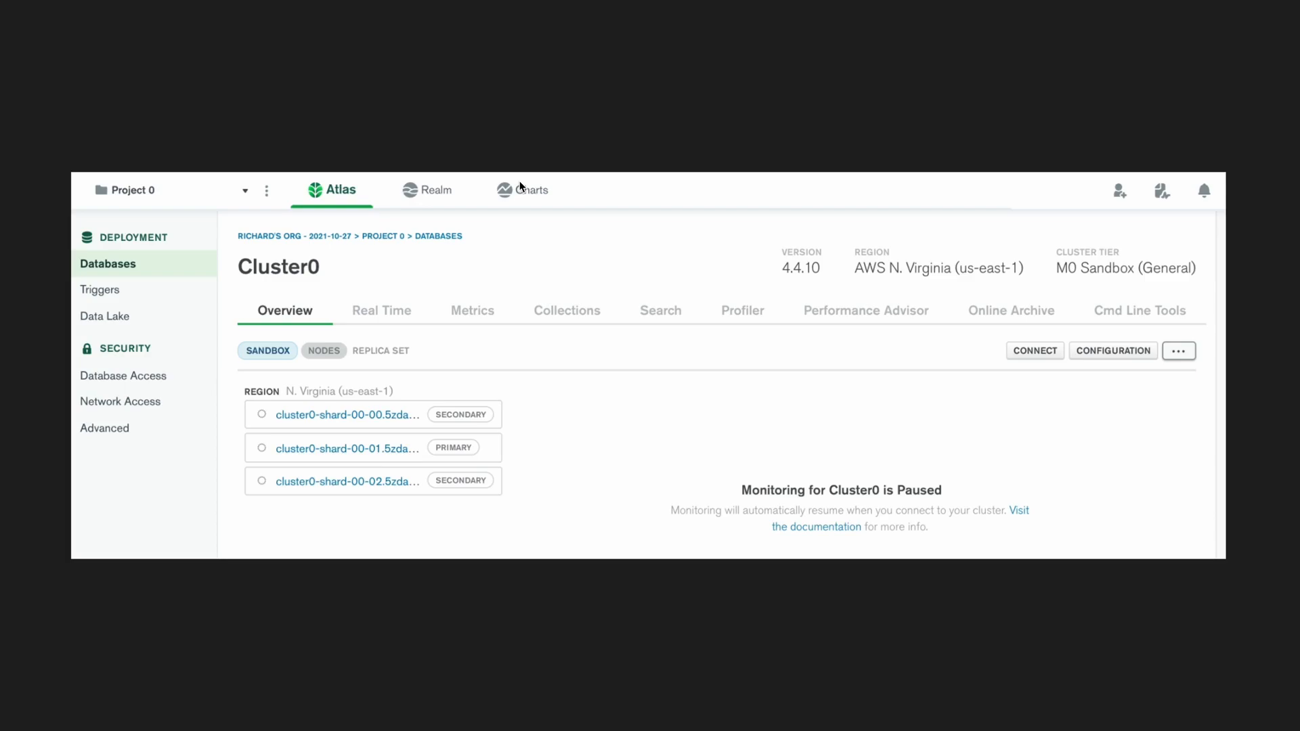
mouse_move(348, 281)
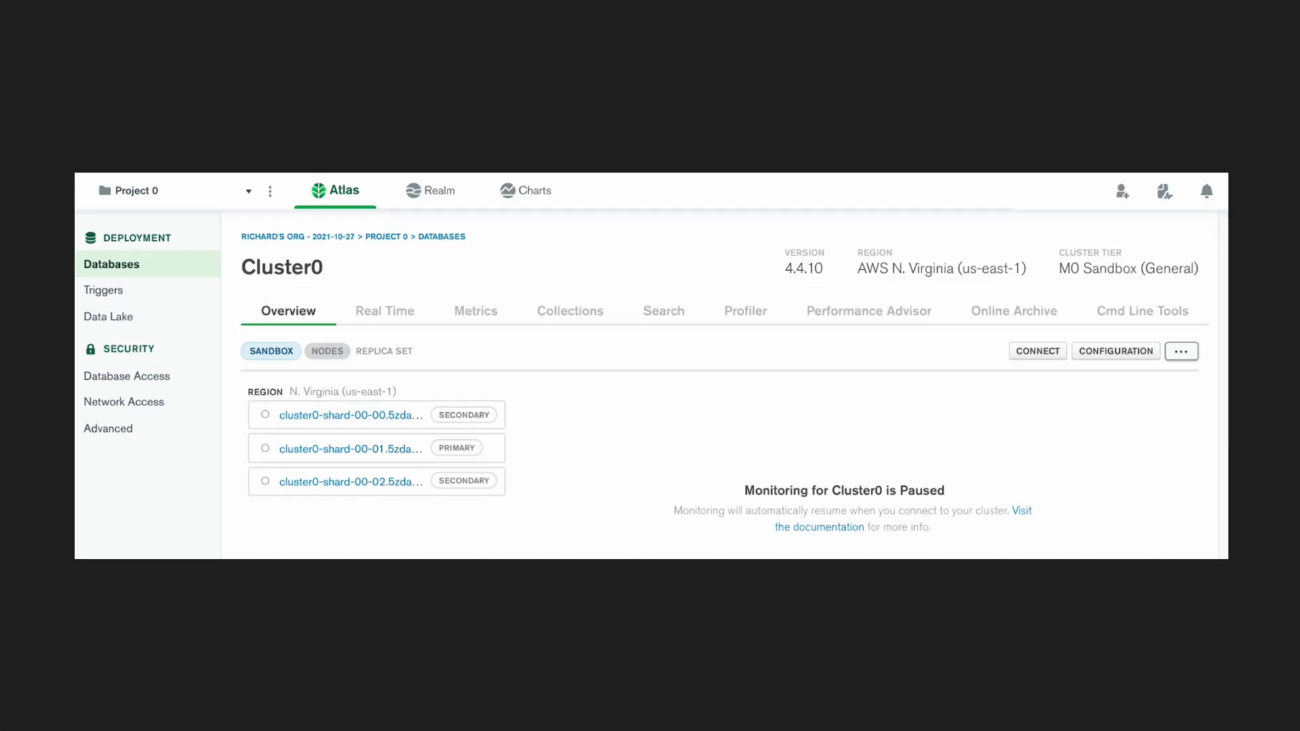
- Show Cluster0's Node.js connection string with its retryWrites option in the Connect dialog
left_click(1037, 351)
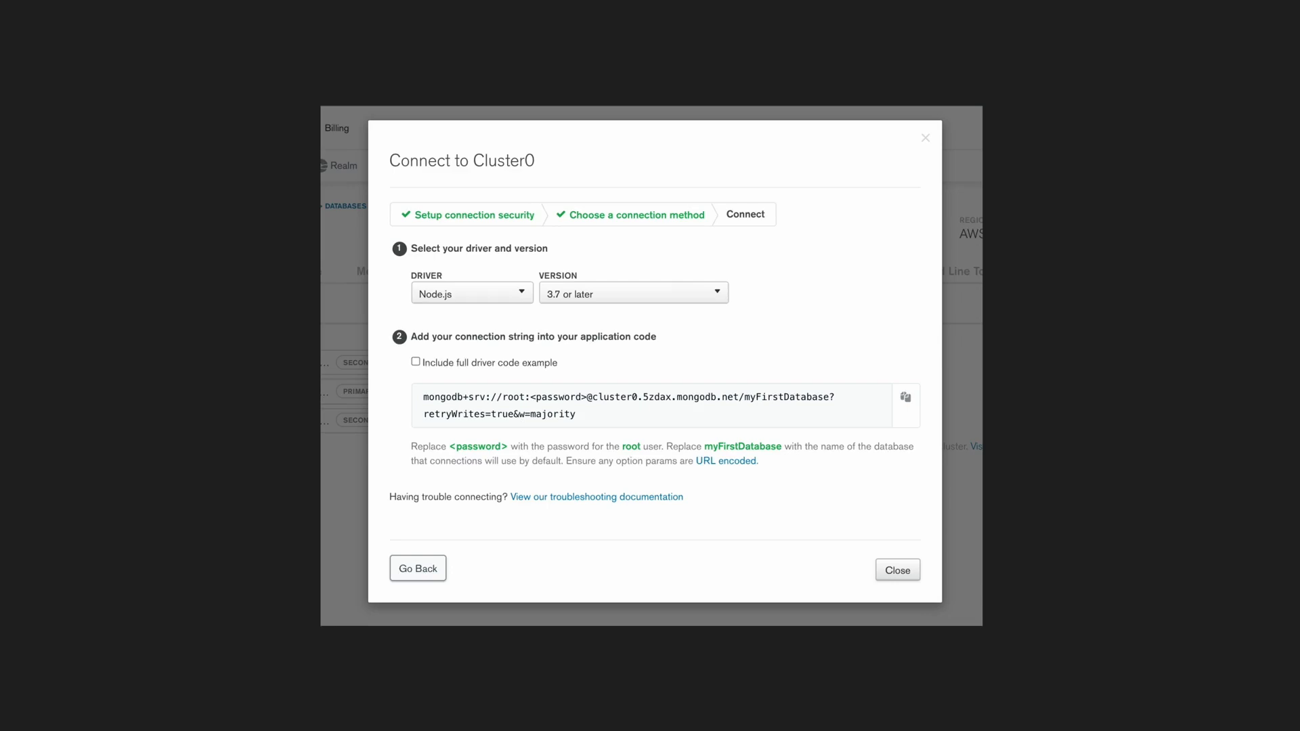
mouse_move(498, 464)
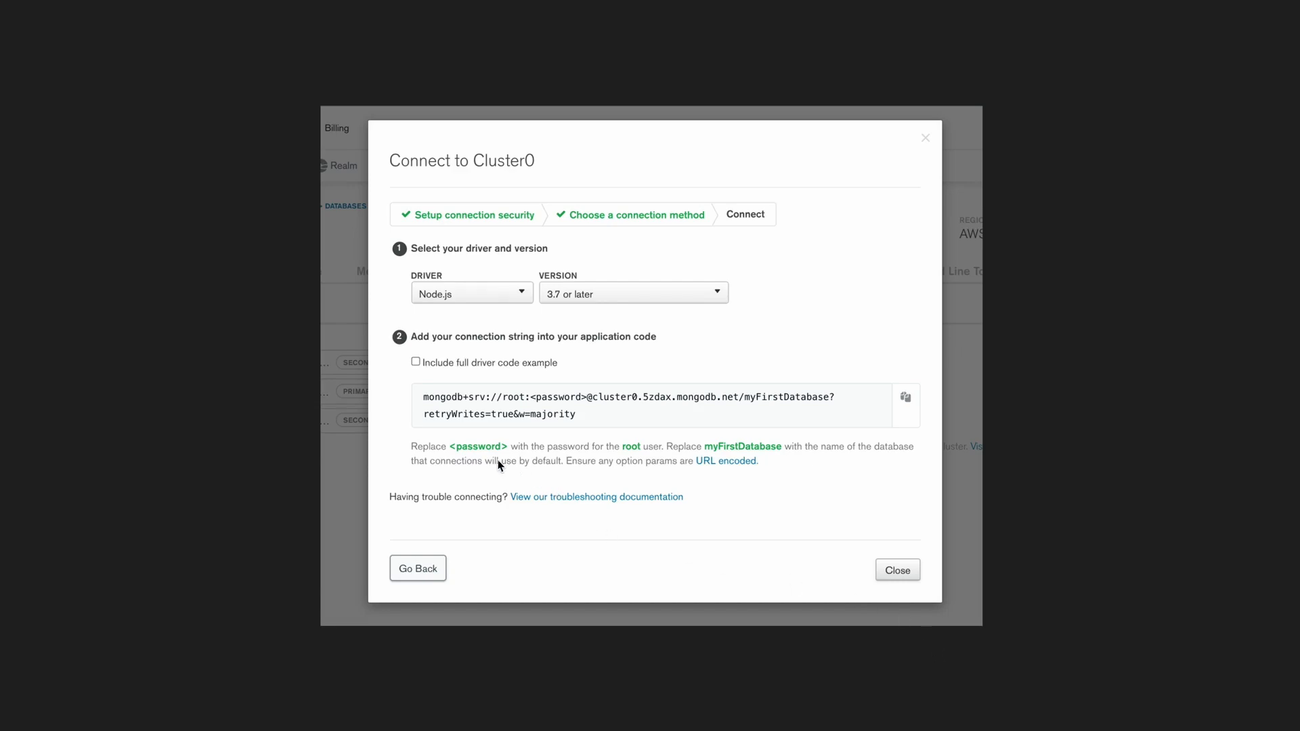
mouse_move(445, 425)
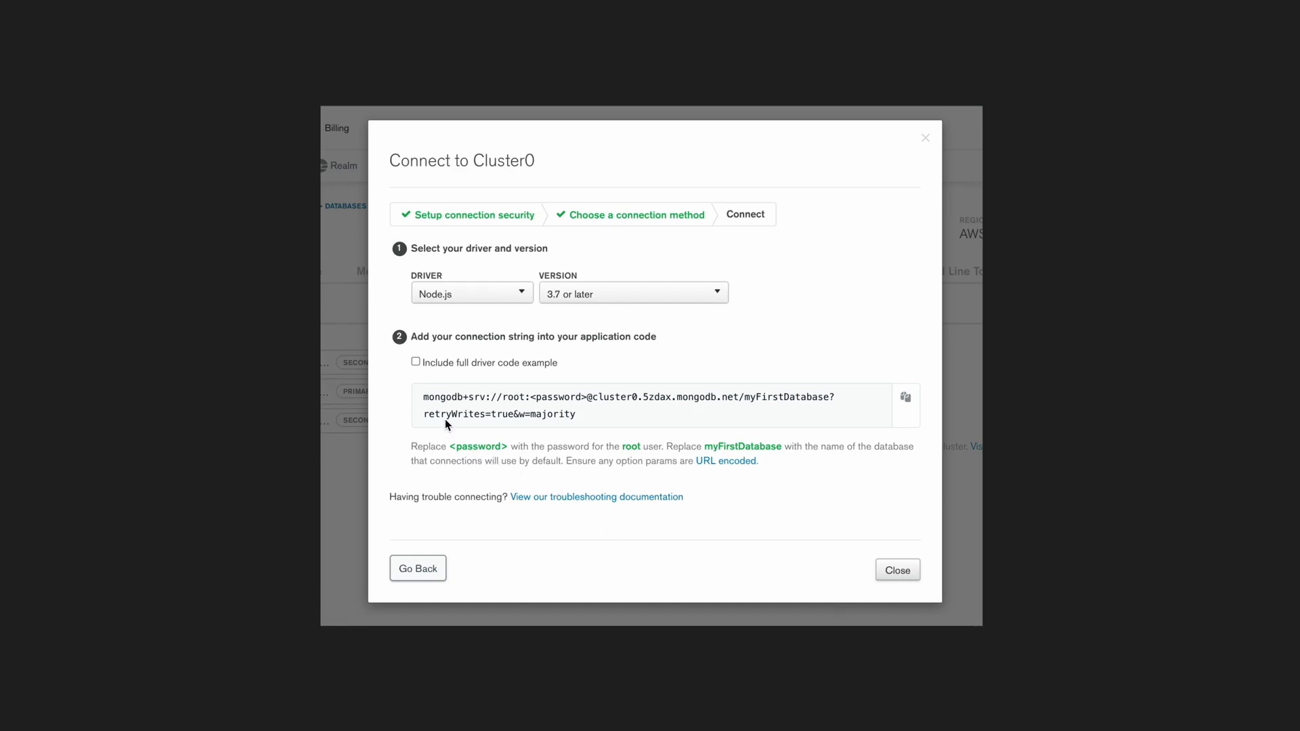
mouse_move(545, 423)
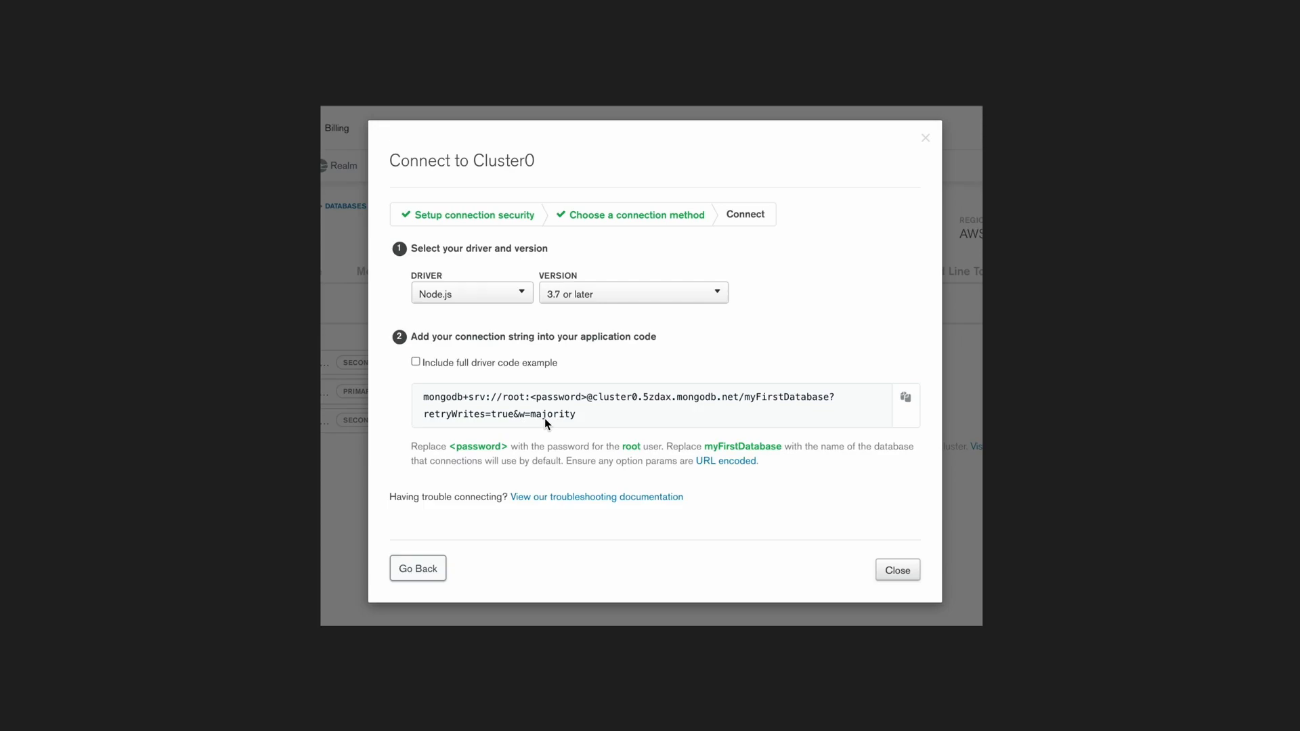
left_click(896, 570)
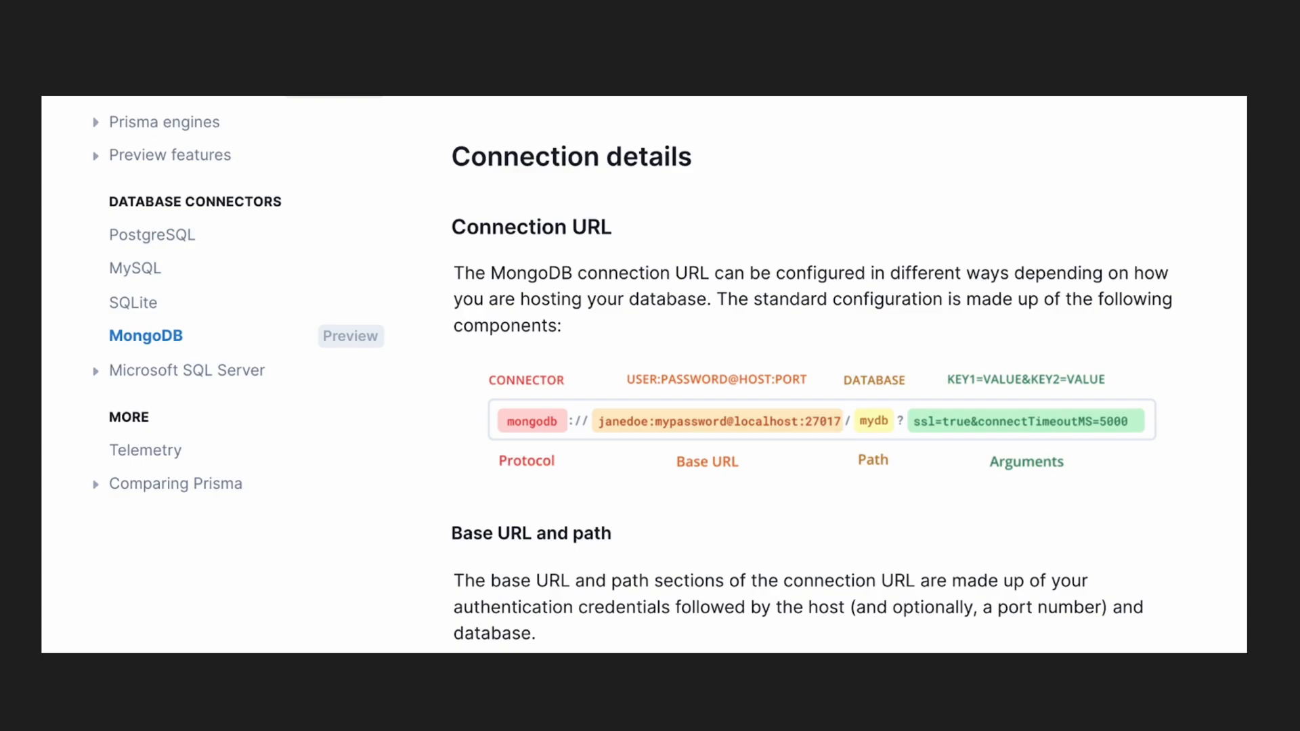
mouse_move(523, 520)
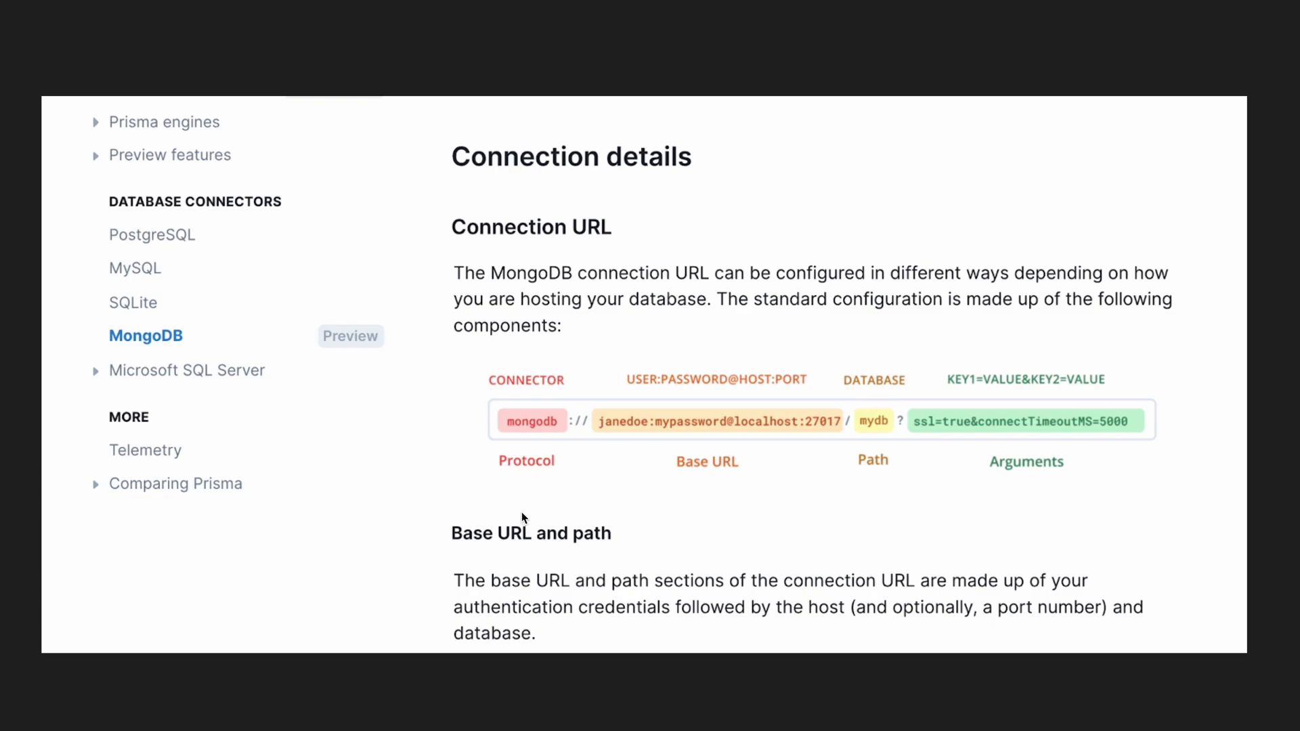
mouse_move(608, 499)
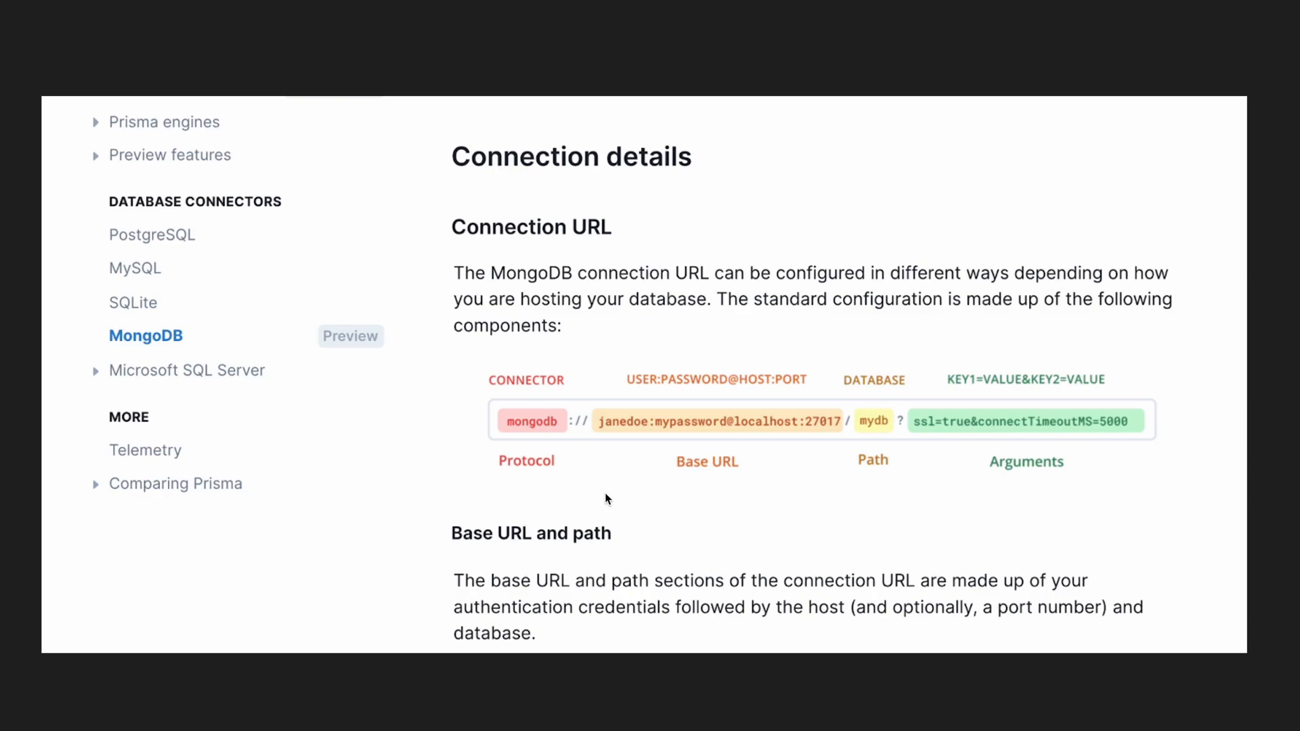
mouse_move(748, 490)
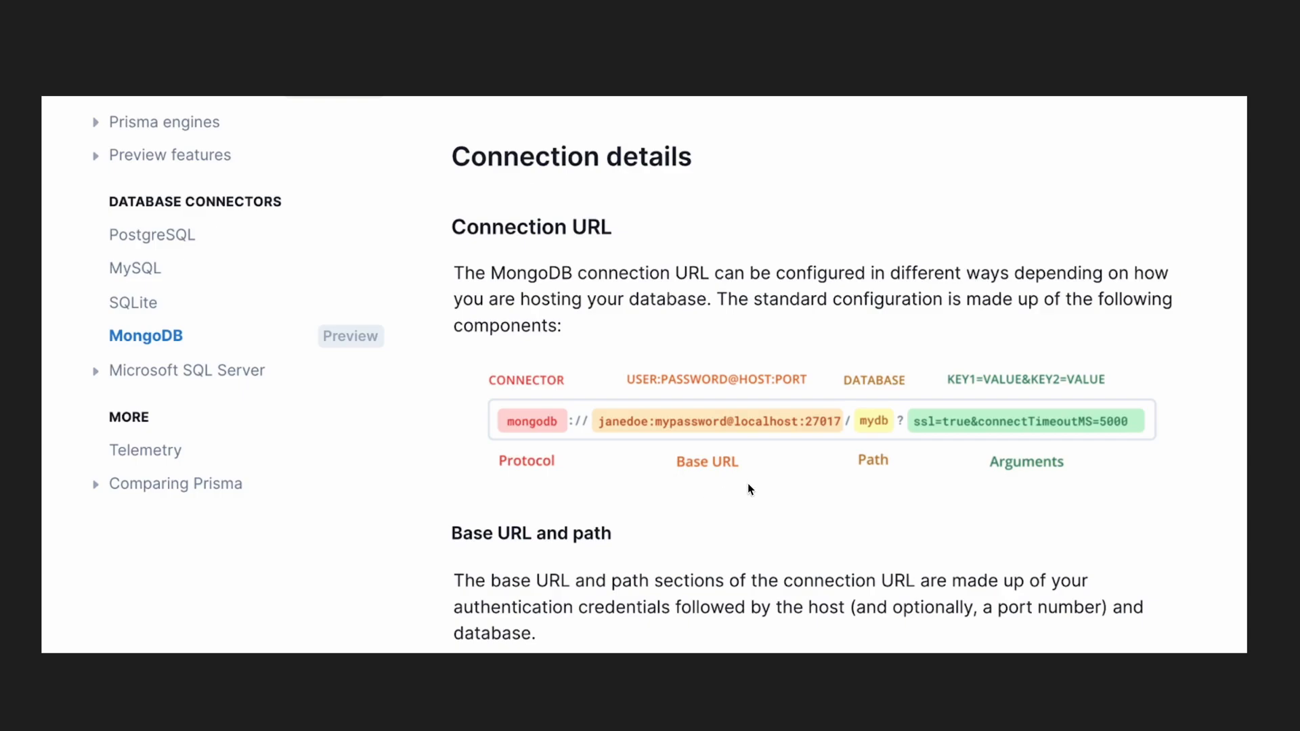
mouse_move(856, 479)
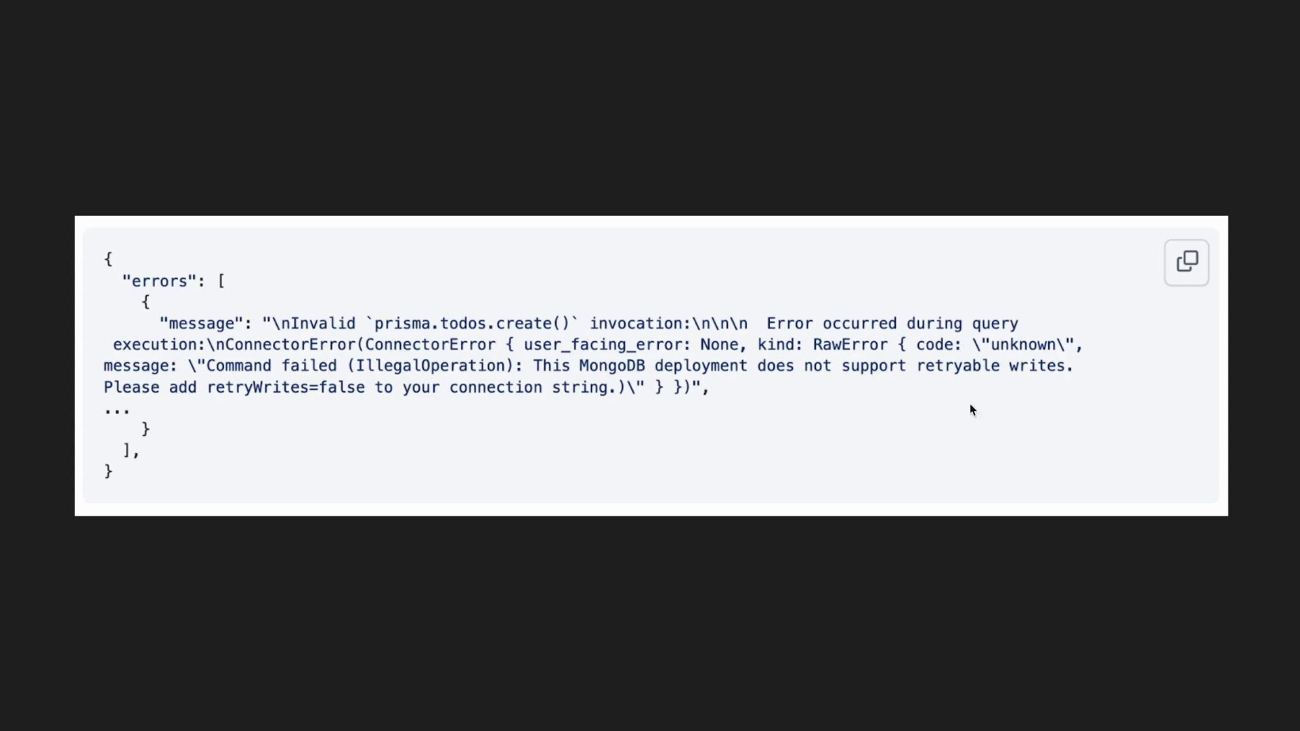
mouse_move(1027, 391)
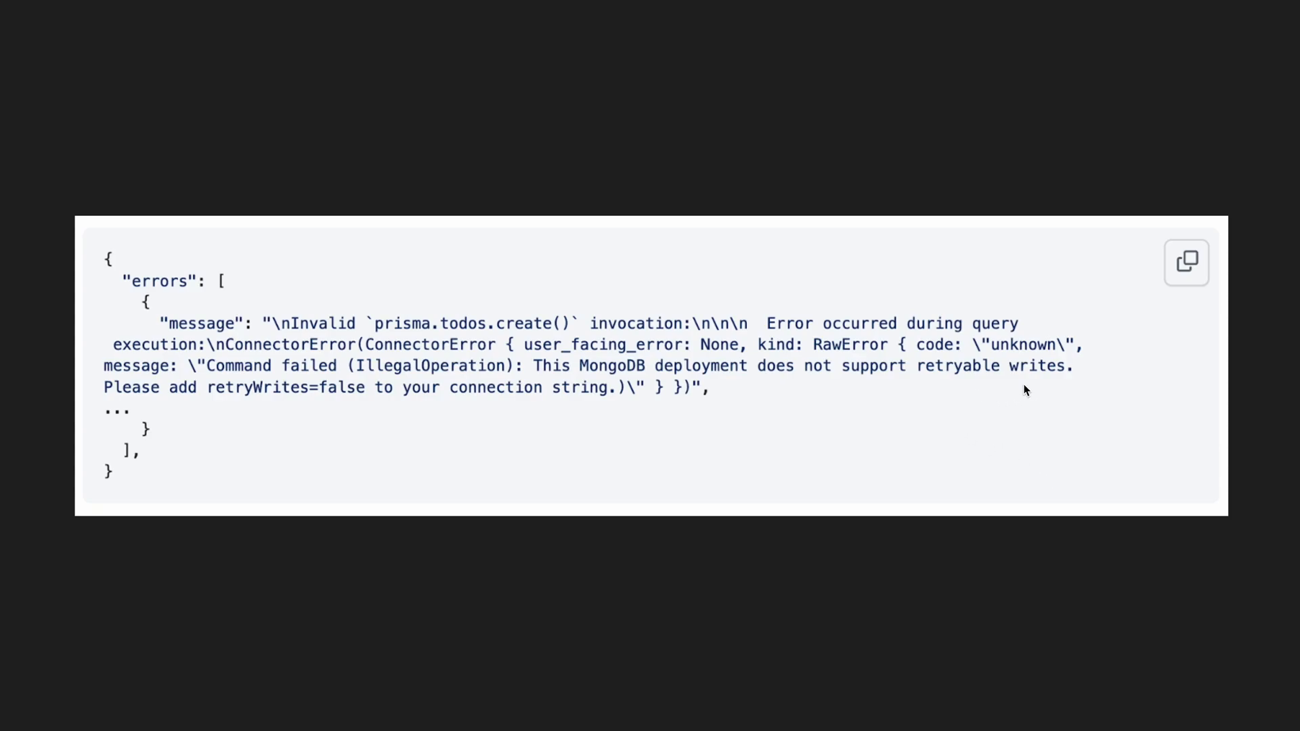